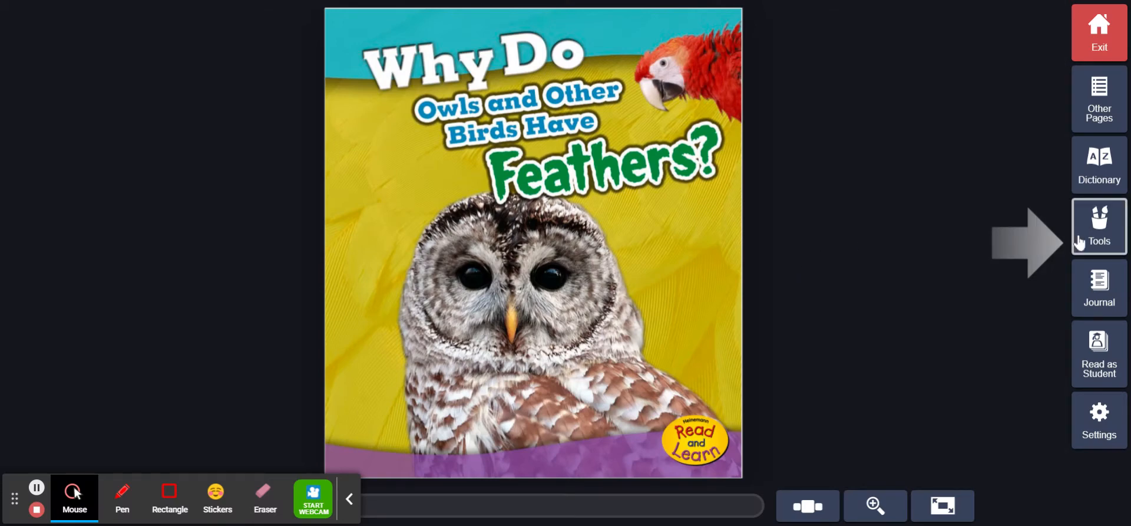
Step: Page from the cover through page 5 on owls and page 6 'What Are Feathers?' to page 7
click(1034, 242)
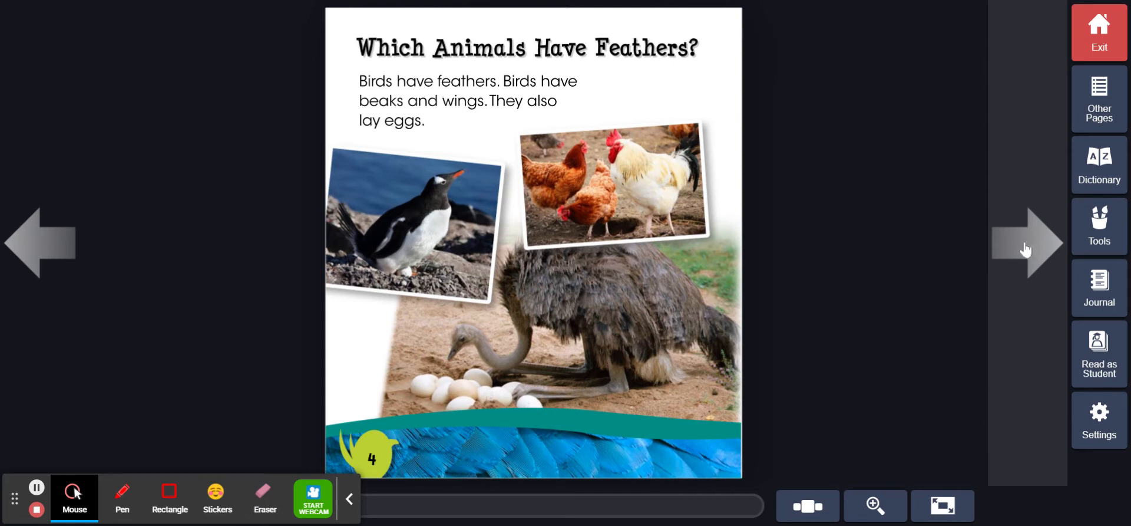
mouse_move(1024, 248)
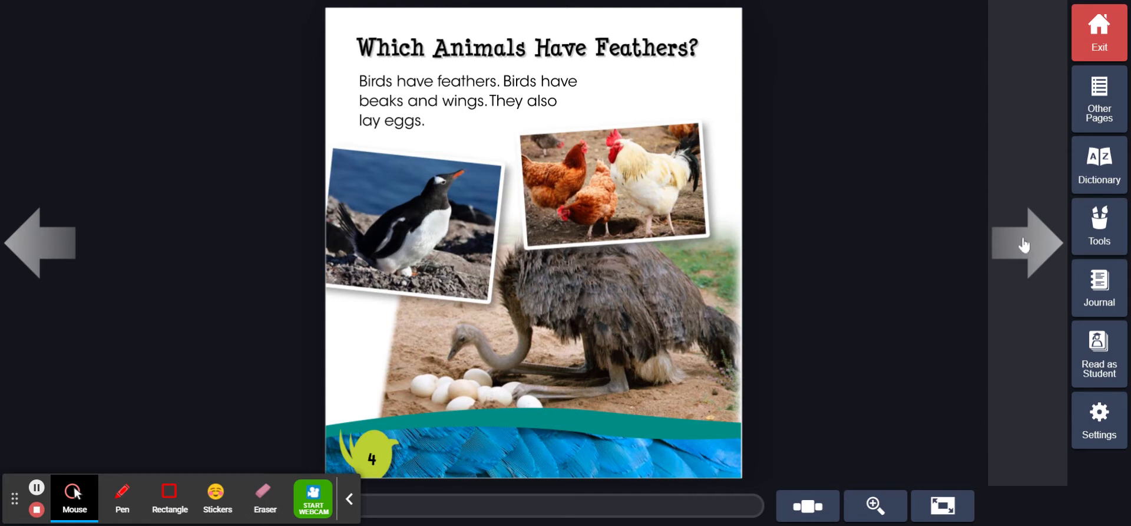
mouse_move(1037, 247)
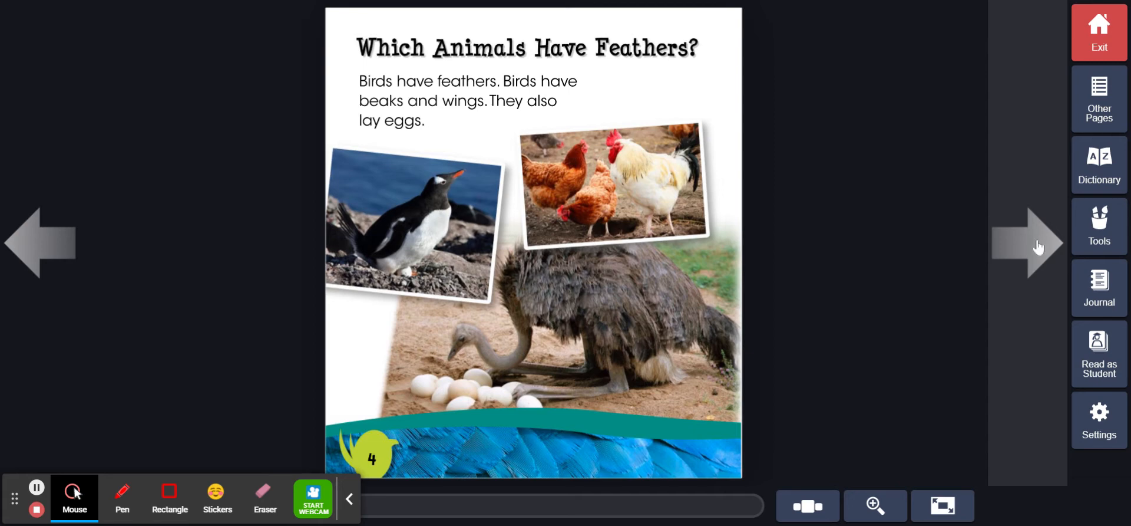
click(1028, 242)
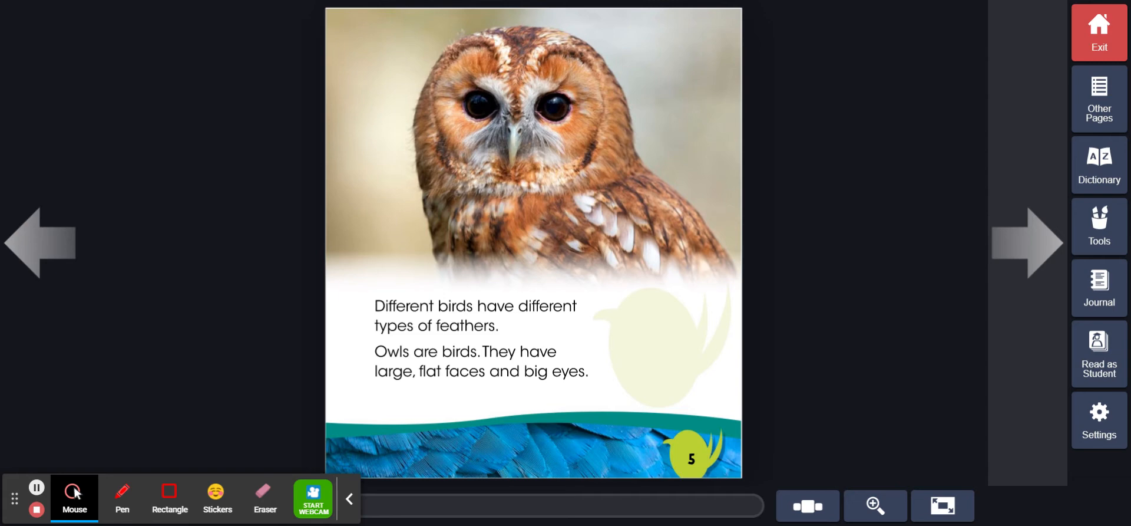
click(1030, 243)
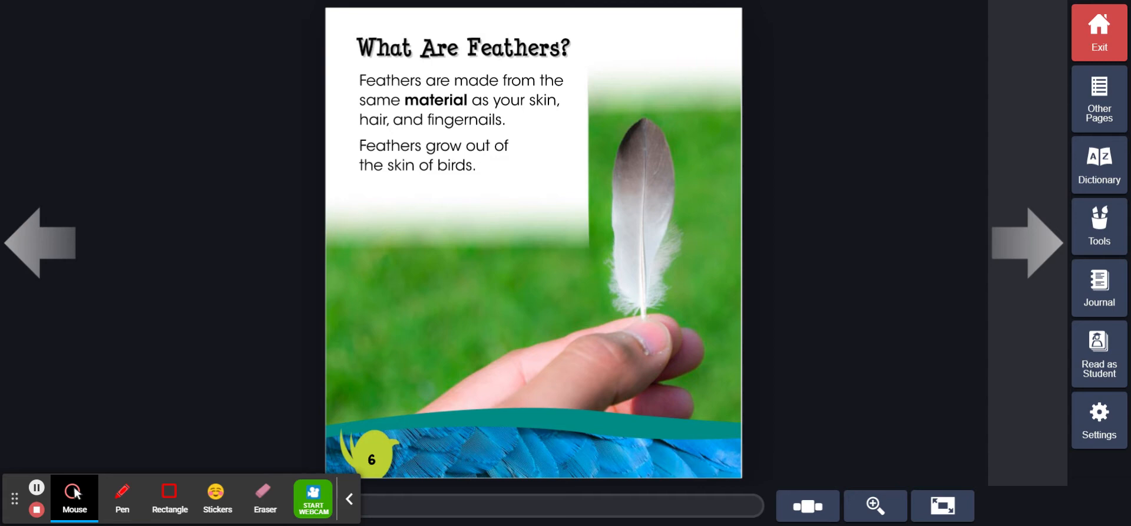
click(1030, 242)
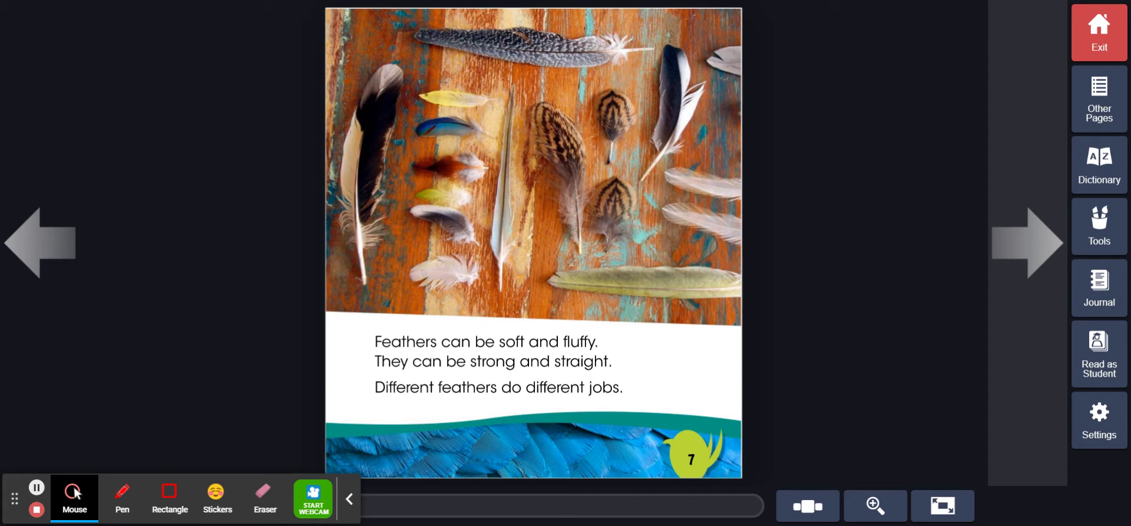
Step: Turn through page 8 on keeping warm, the great-horned owl and flying to page 11
click(1032, 243)
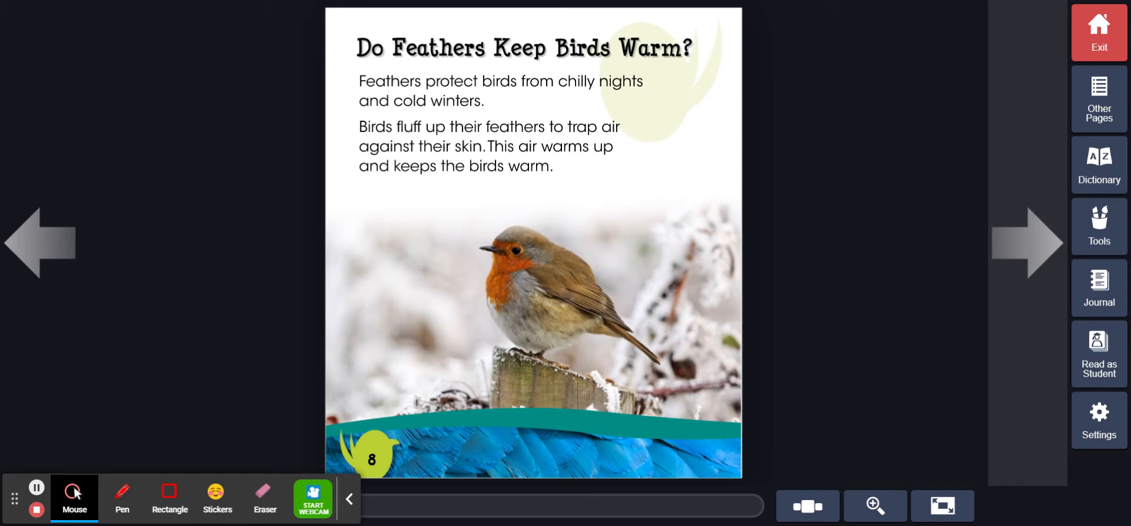
click(1029, 243)
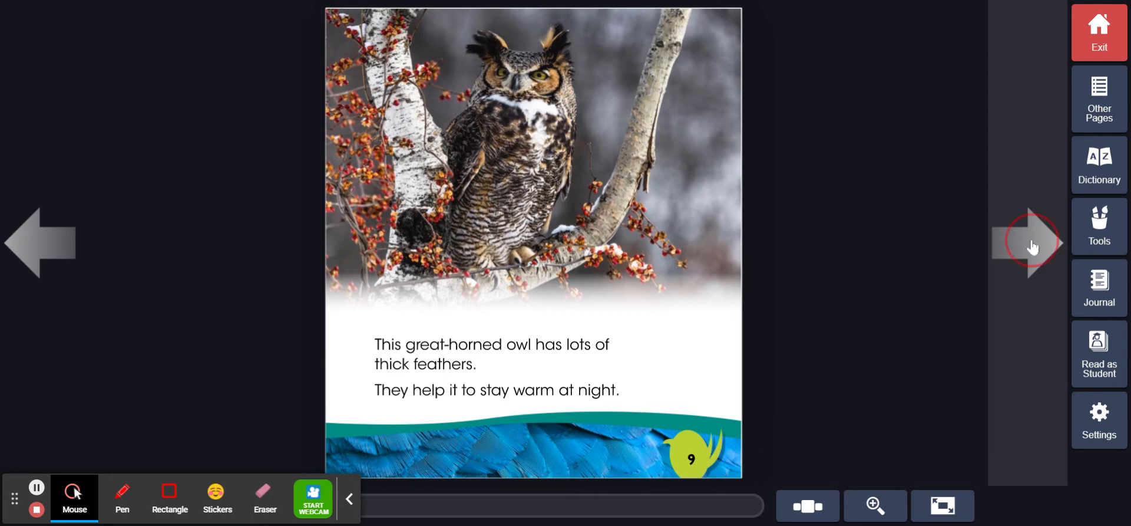
click(1032, 243)
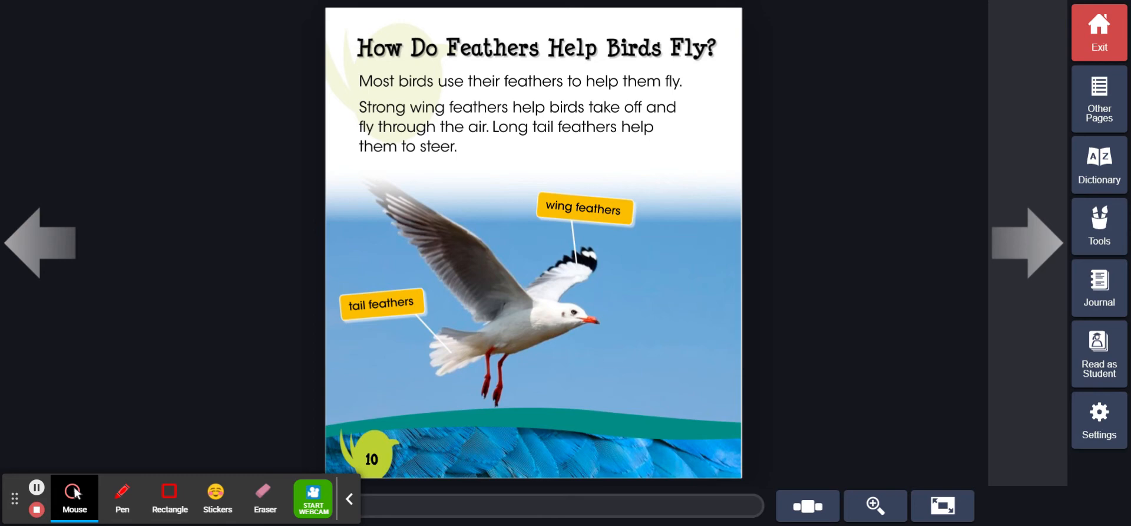
click(1030, 242)
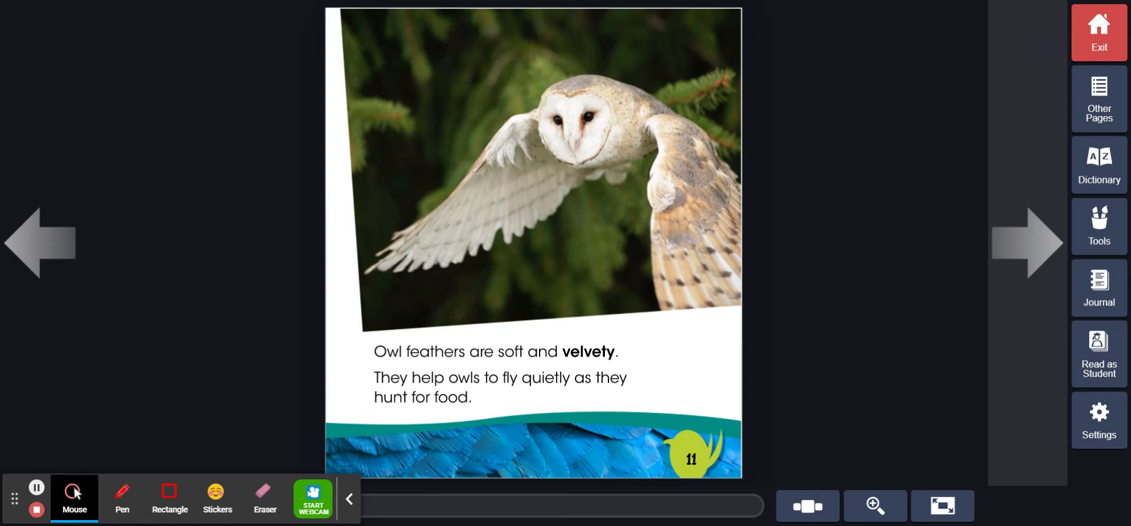
Step: Turn through the rain page and page 14 on hiding to page 15 with the snowy owl
click(1032, 241)
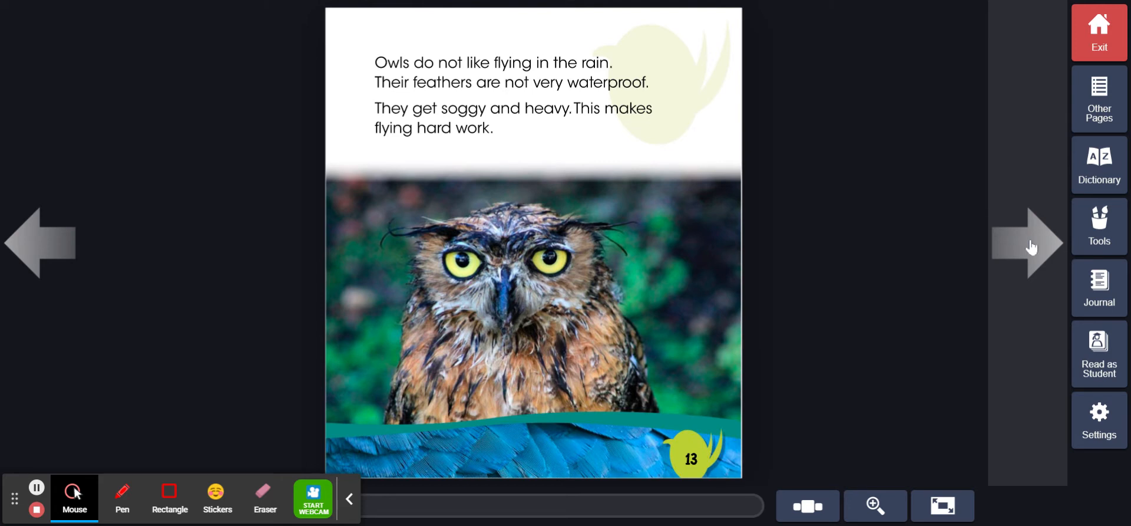
mouse_move(1030, 245)
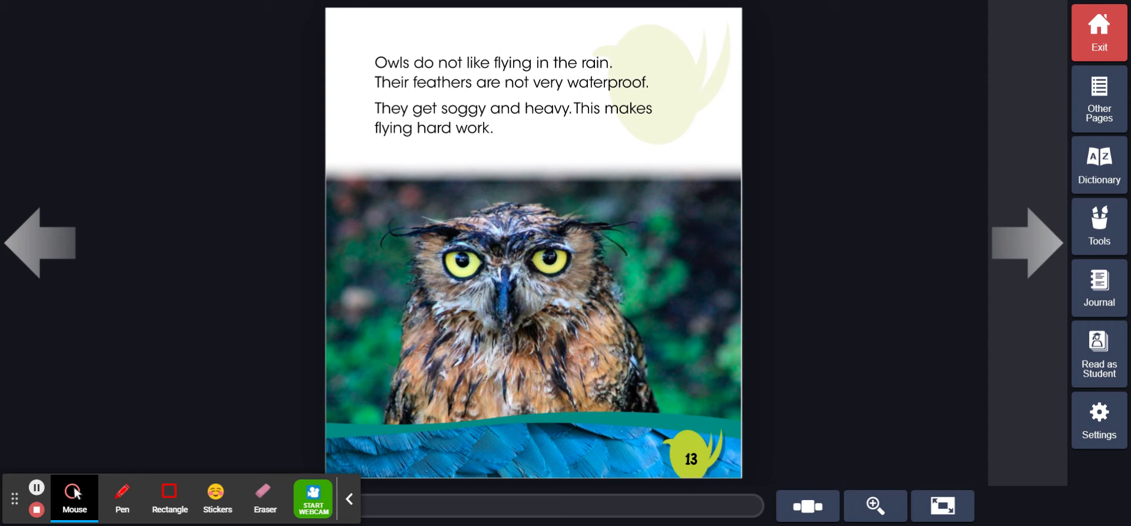
click(1028, 242)
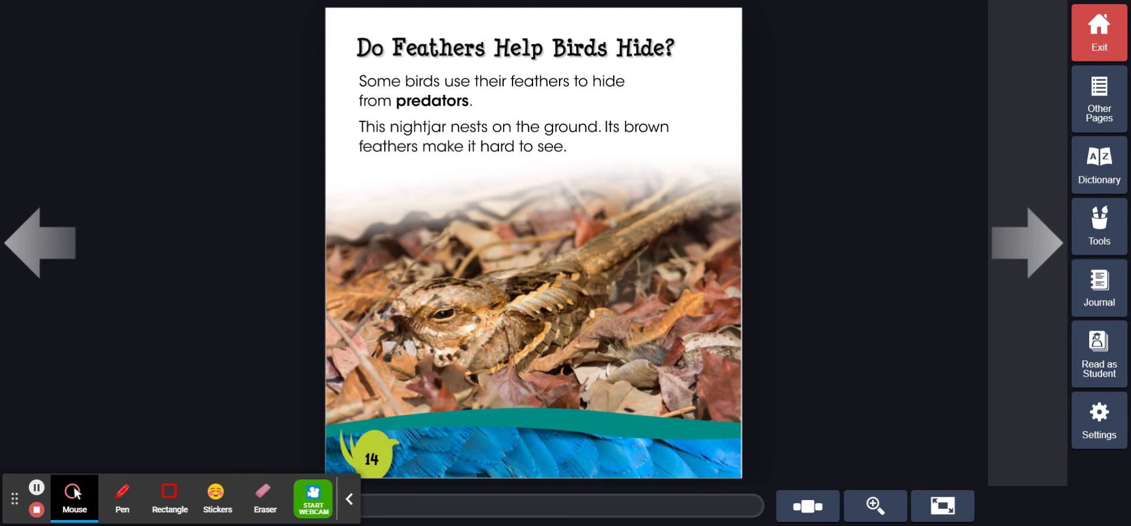
mouse_move(1034, 248)
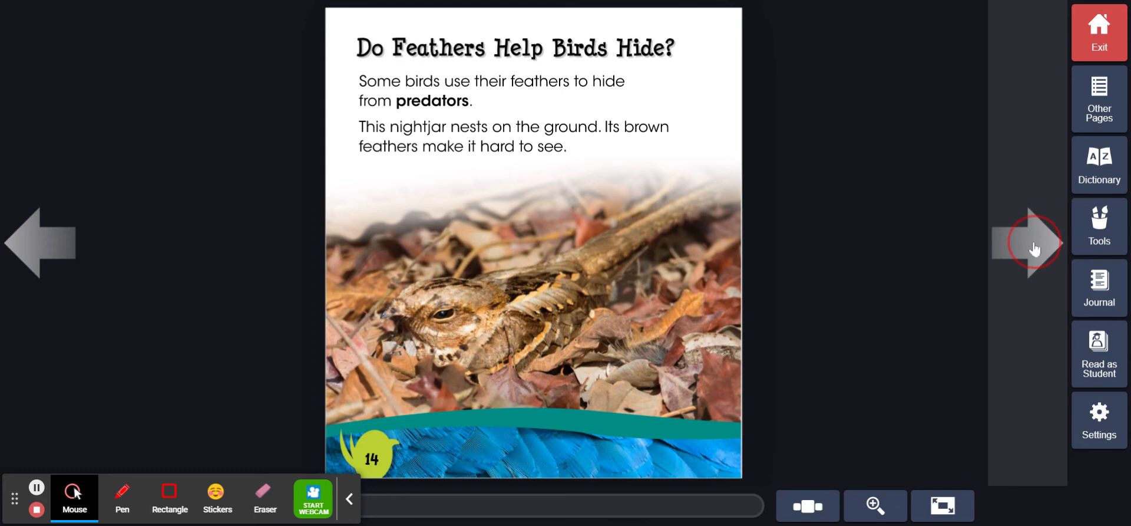
click(1030, 243)
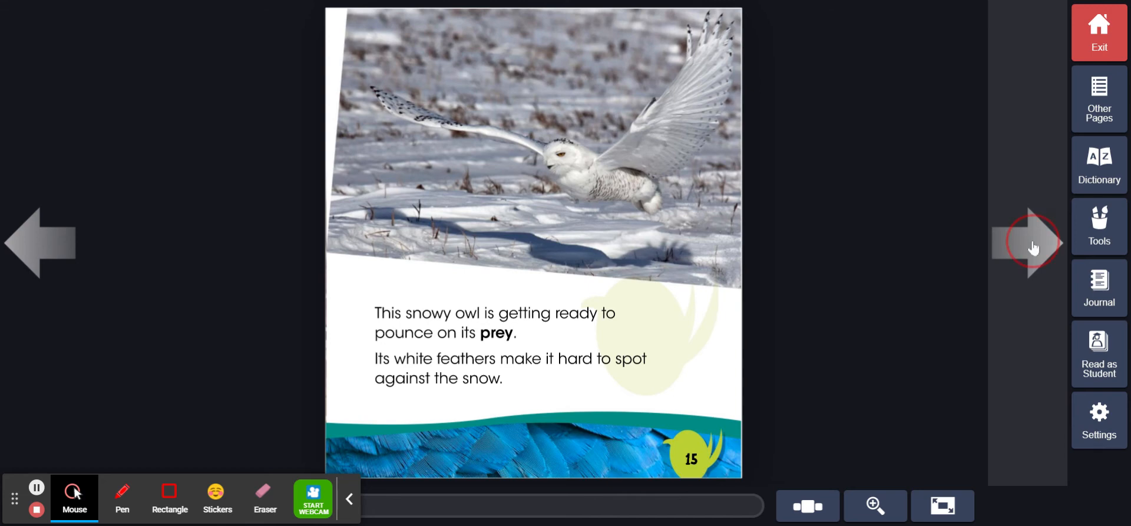
Step: Turn past the peacock and peahen pages to page 18 about baby birds' downy feathers
click(1030, 243)
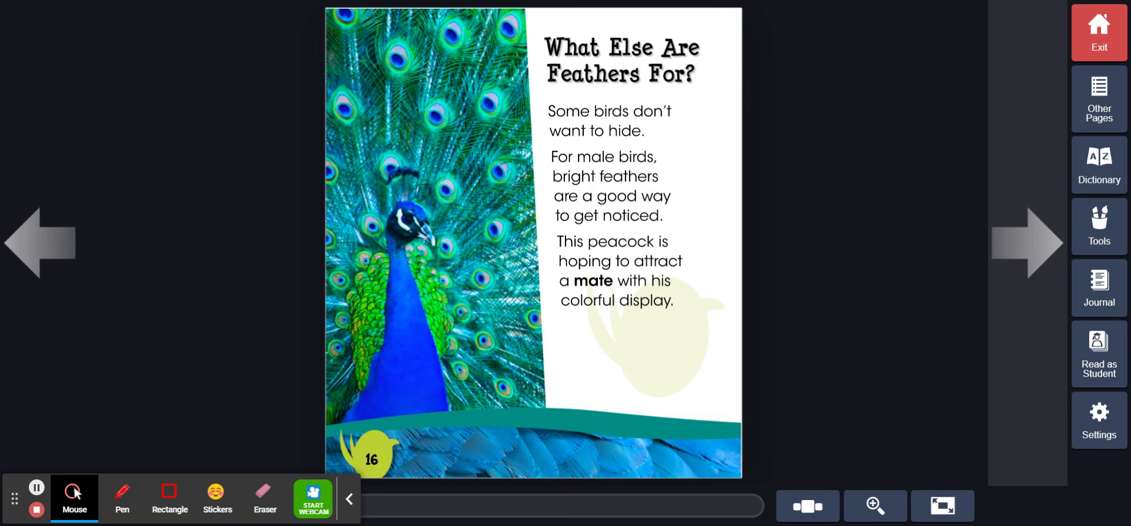
click(1030, 242)
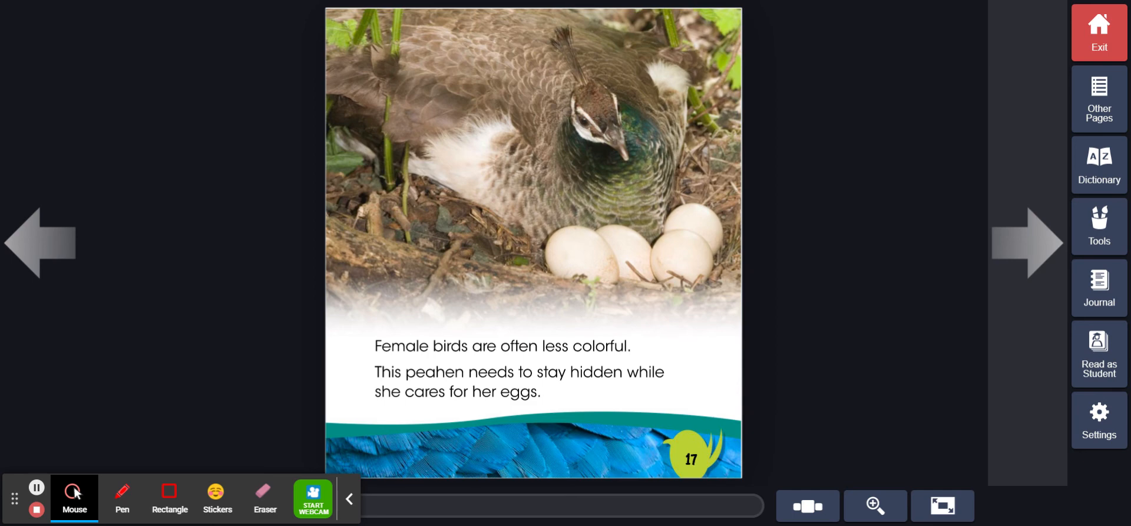
click(1031, 243)
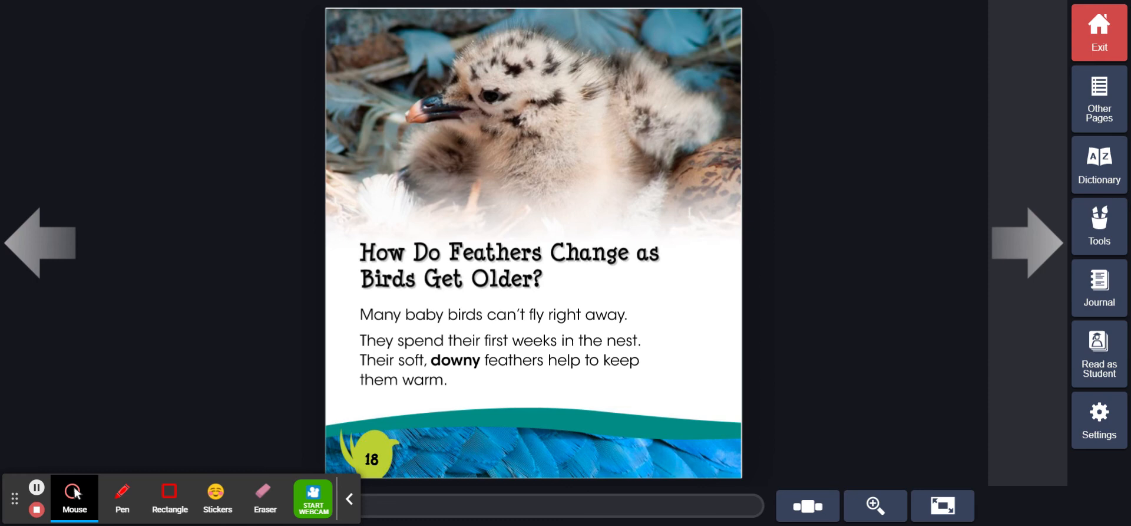
Step: Turn through page 19 with young owls and page 20 on feather care to page 21
click(1033, 243)
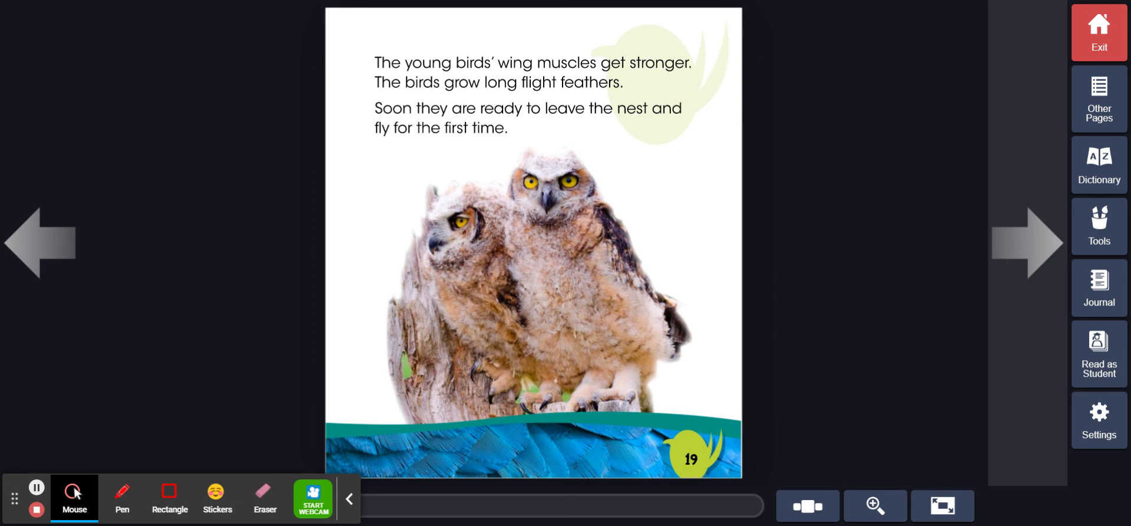
mouse_move(1034, 241)
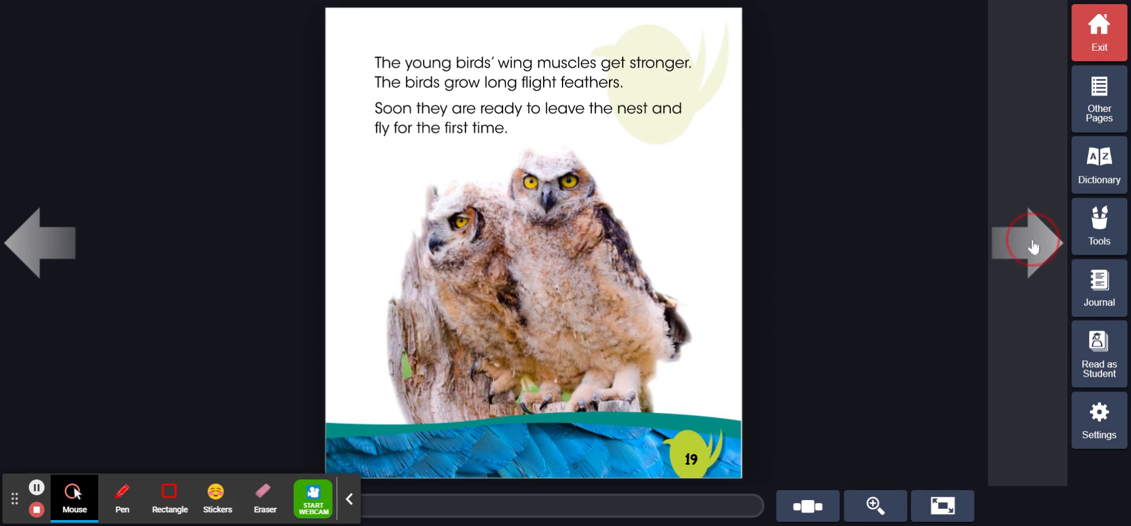
click(1032, 242)
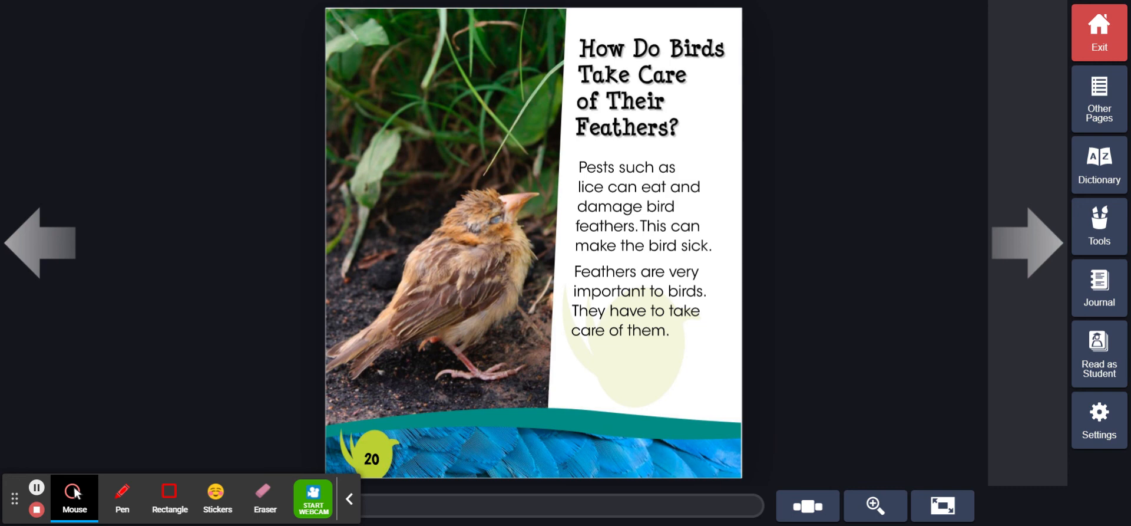
click(1031, 242)
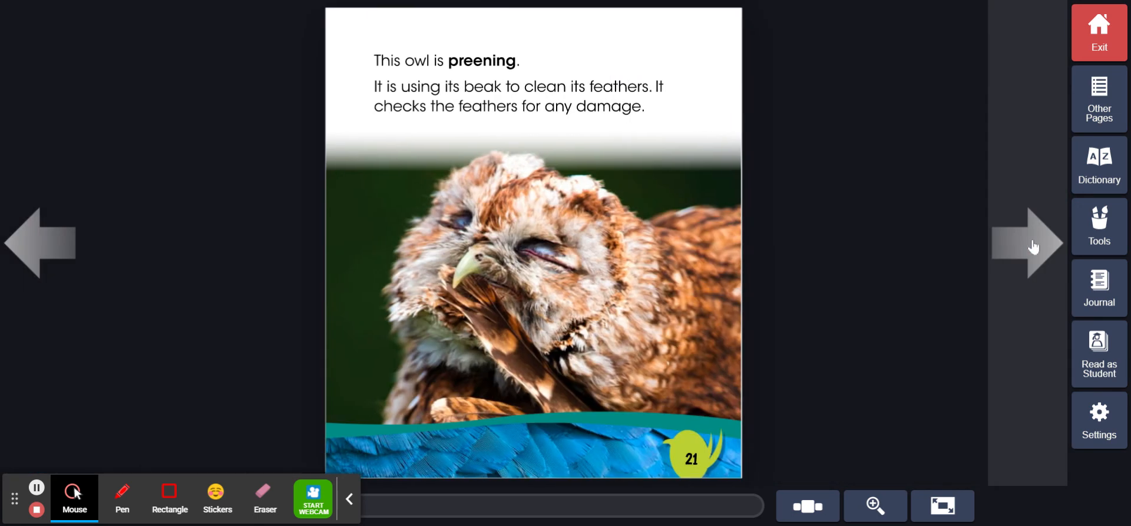